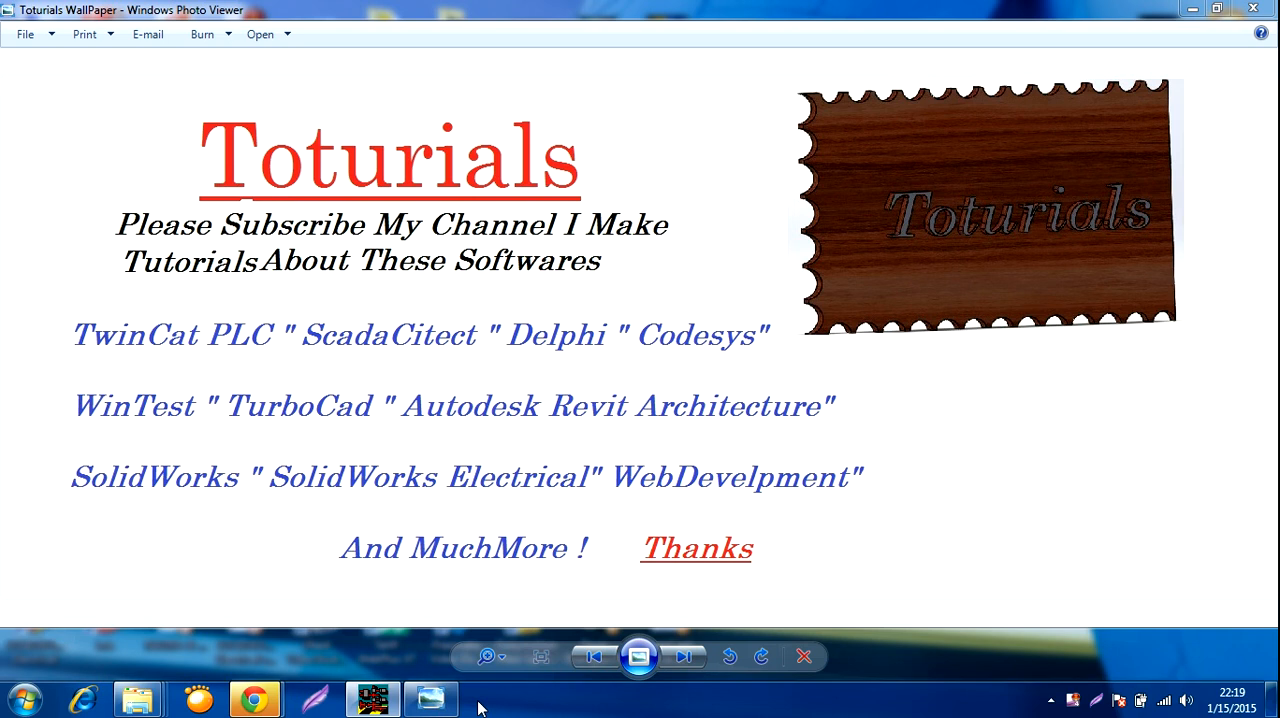
Step: Switch from Windows Photo Viewer to the Pump100 ladder program in TwinCAT PLC Control
{"action": "left_click", "coordinate": [373, 698]}
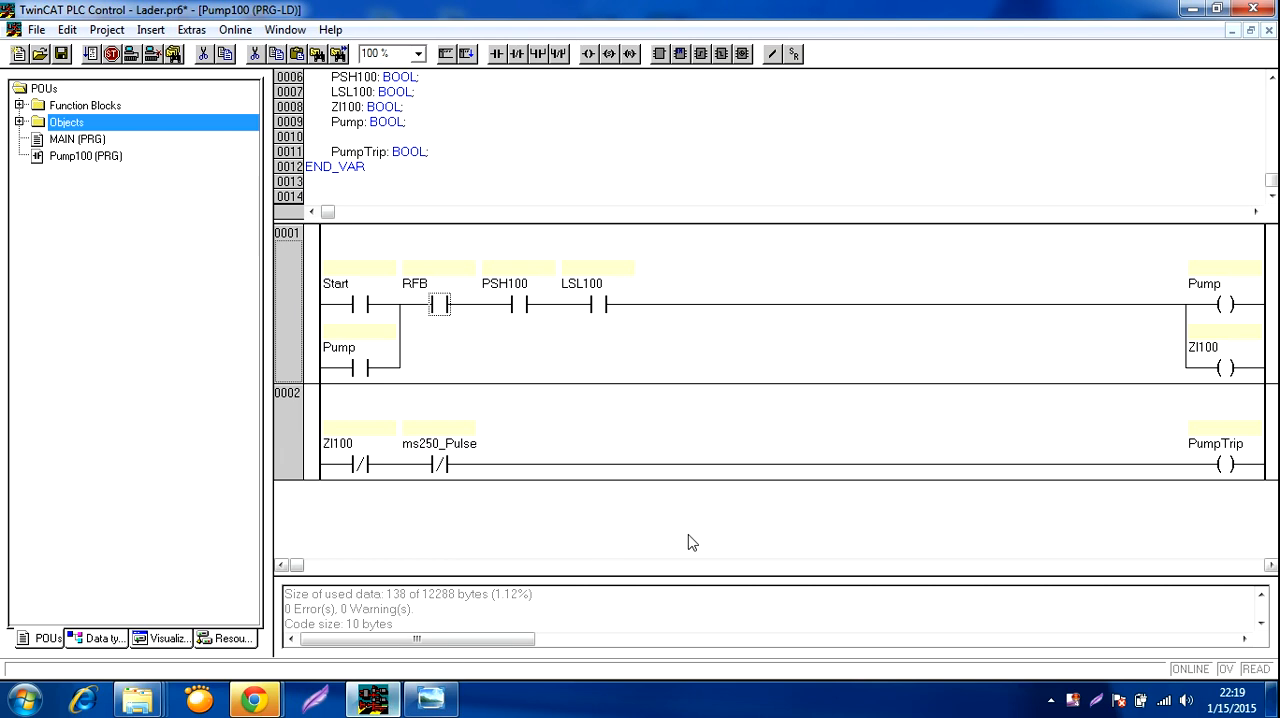
{"action": "mouse_move", "coordinate": [707, 334]}
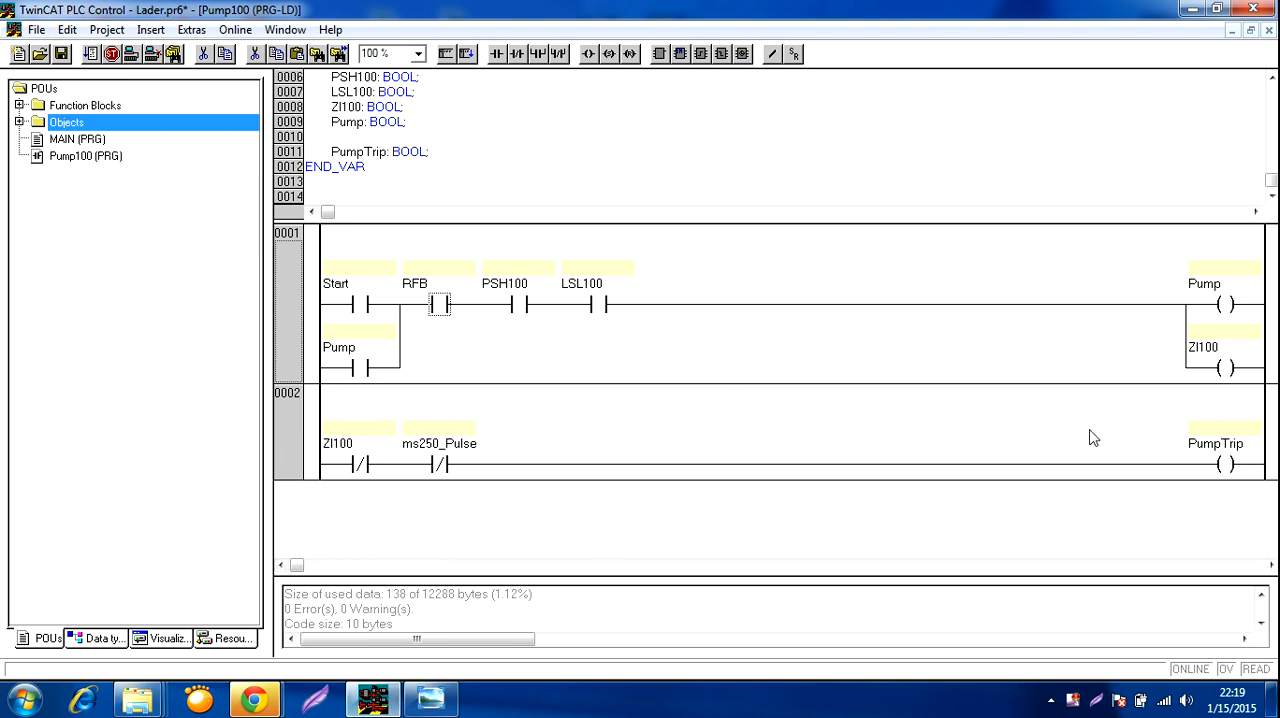
{"action": "mouse_move", "coordinate": [125, 165]}
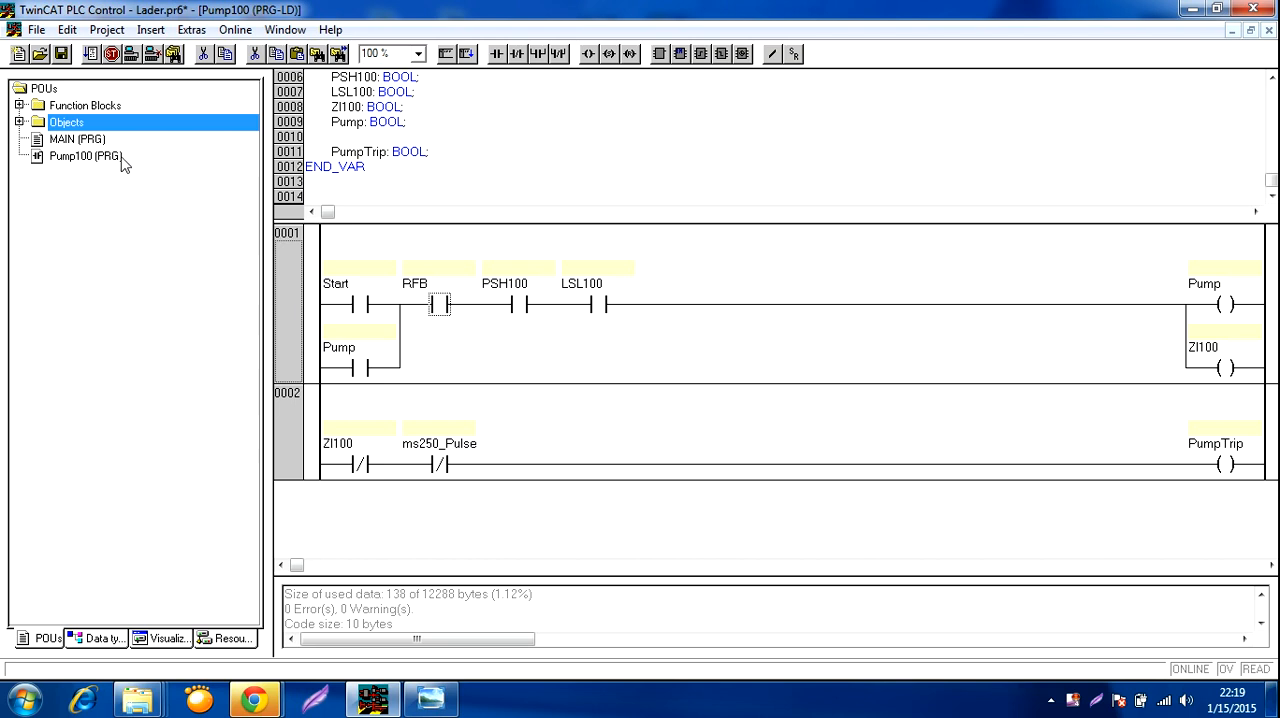
{"action": "mouse_move", "coordinate": [360, 312]}
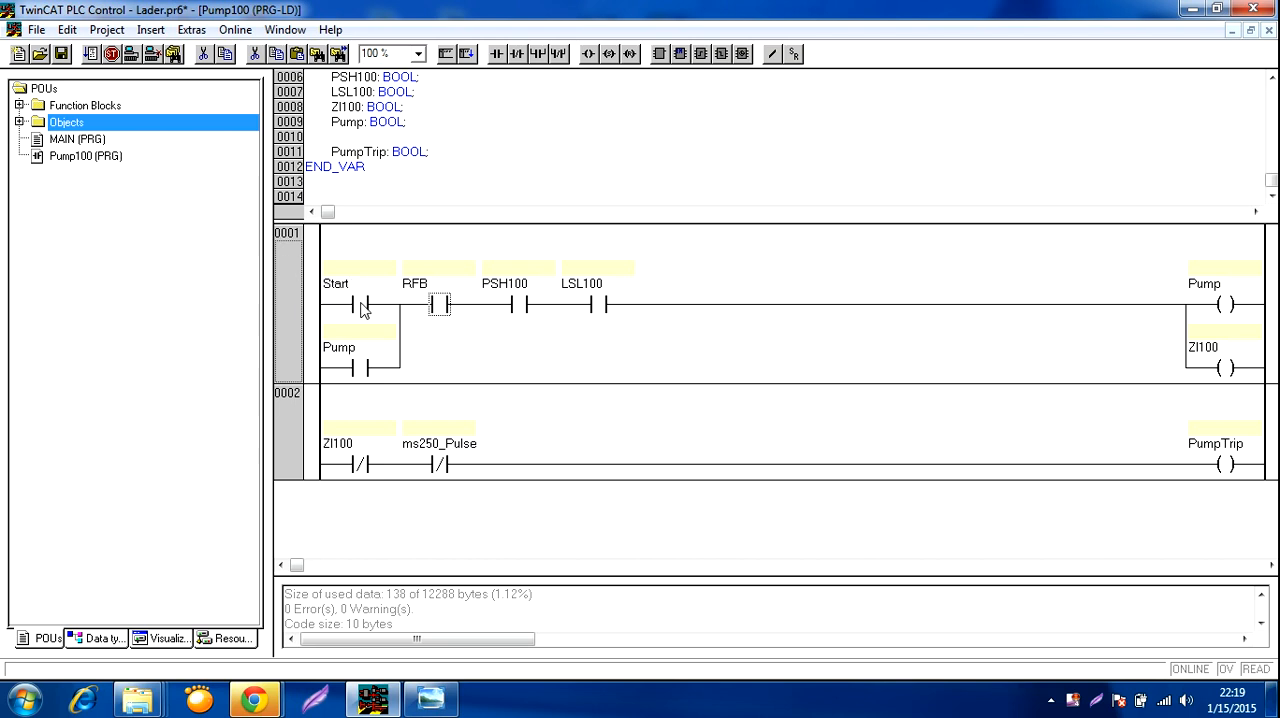
{"action": "mouse_move", "coordinate": [423, 297]}
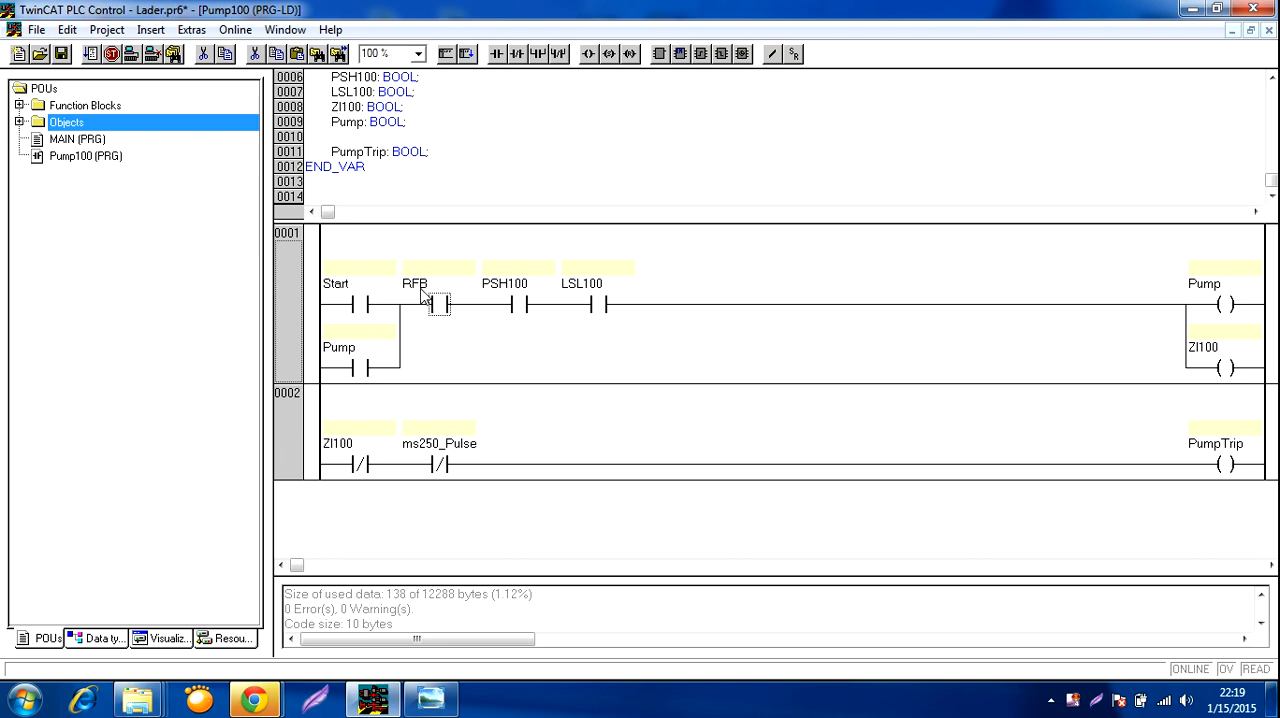
{"action": "mouse_move", "coordinate": [438, 312]}
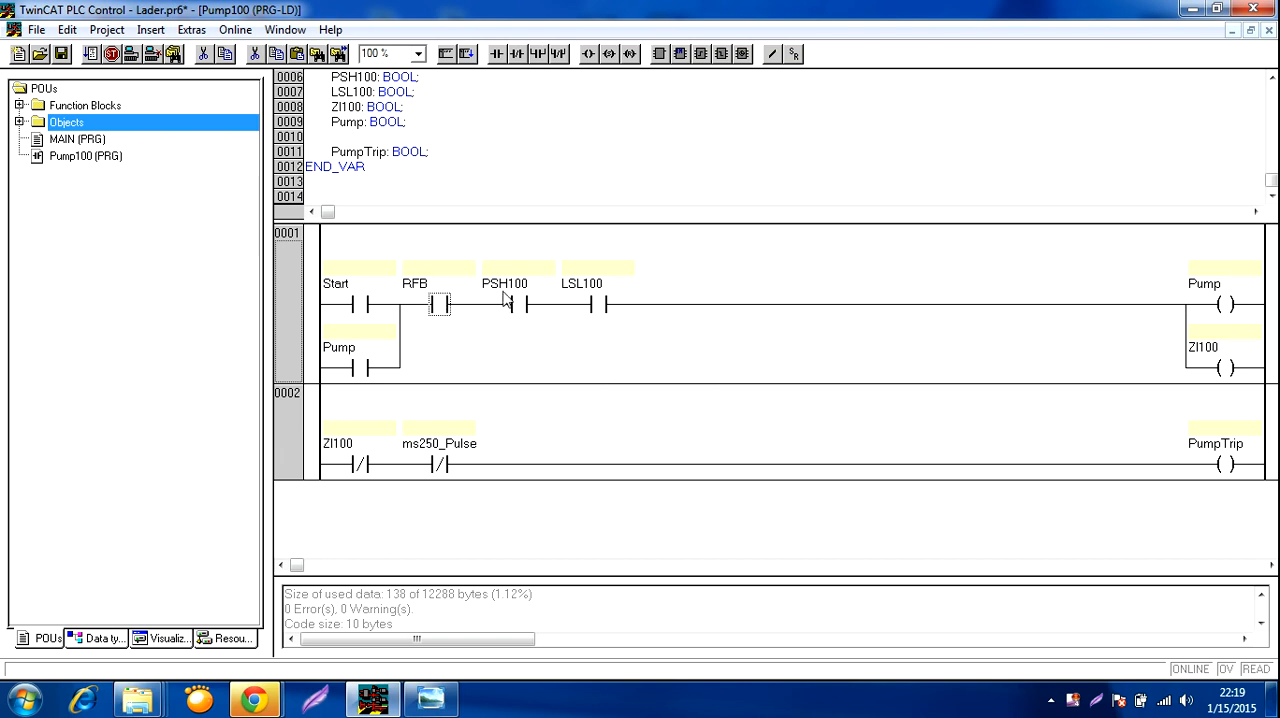
{"action": "mouse_move", "coordinate": [515, 308]}
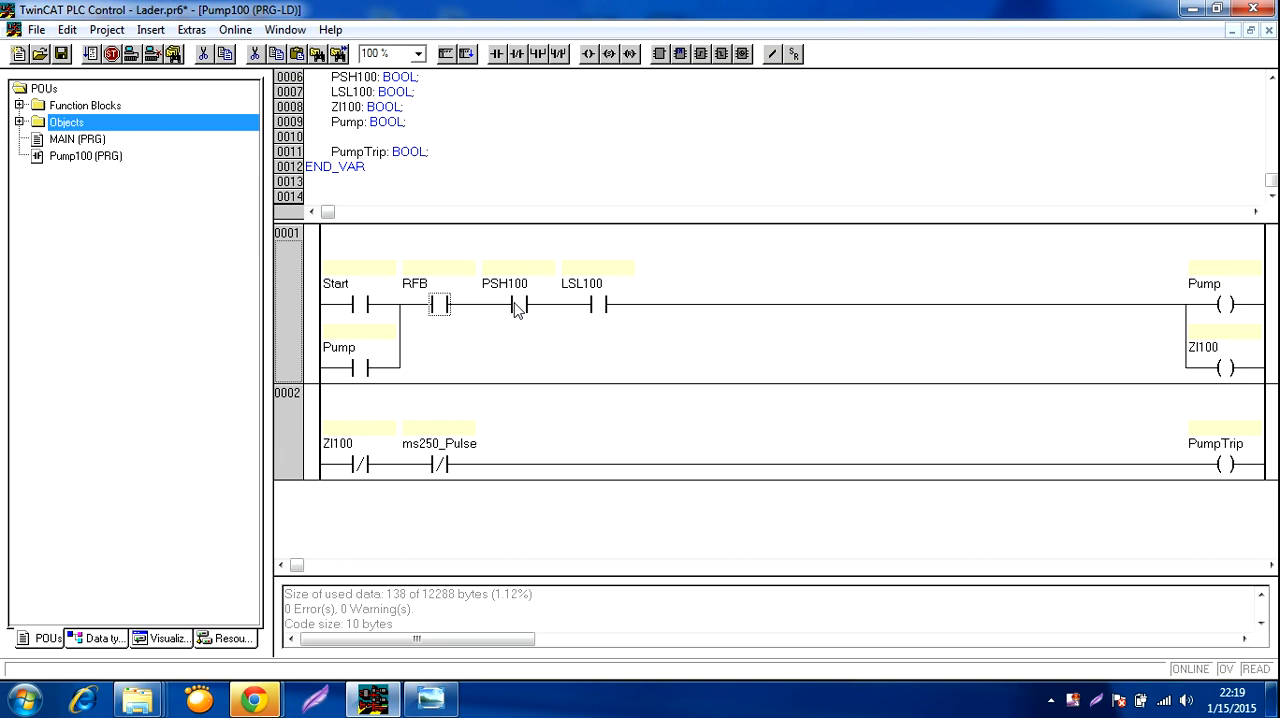
{"action": "mouse_move", "coordinate": [553, 311]}
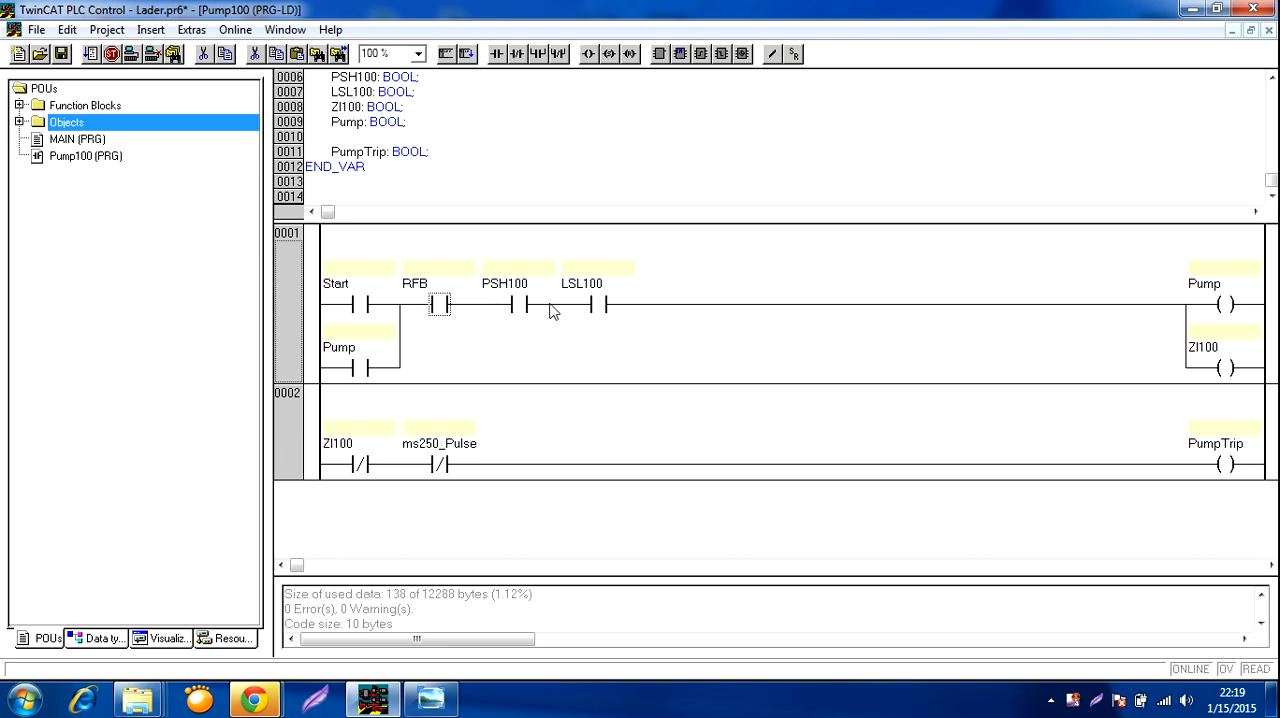
{"action": "mouse_move", "coordinate": [528, 302]}
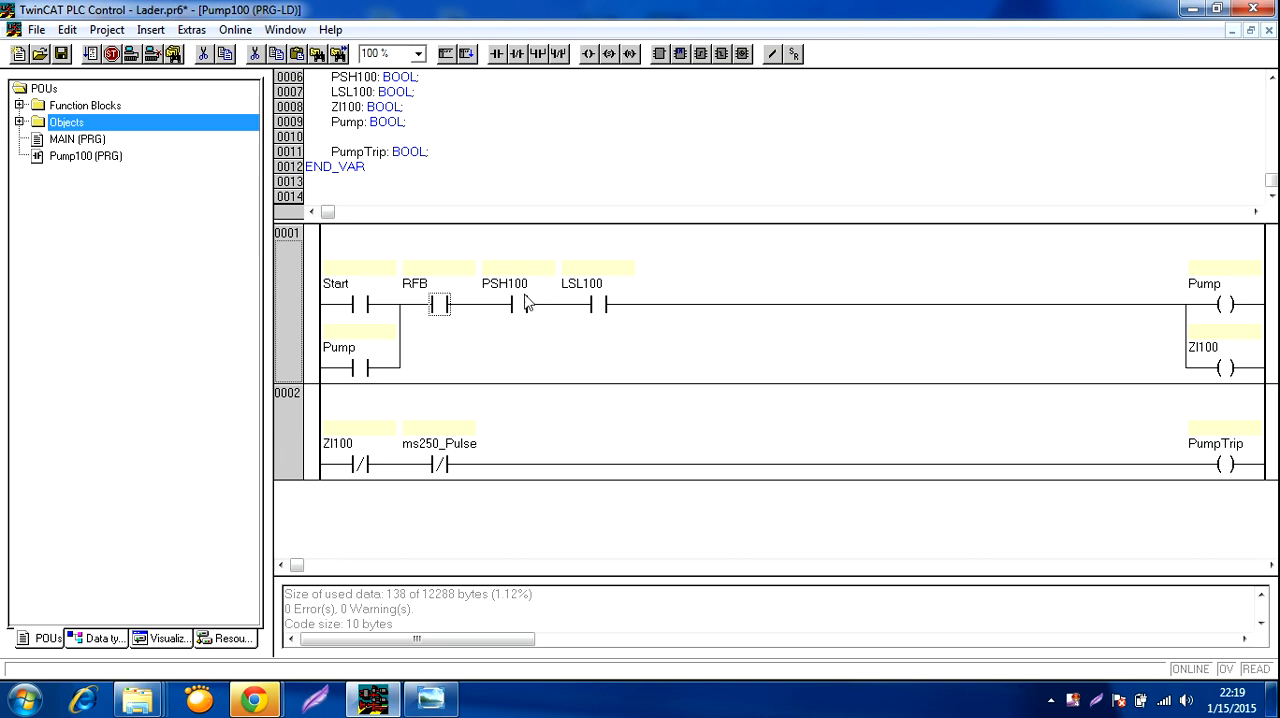
{"action": "mouse_move", "coordinate": [598, 308]}
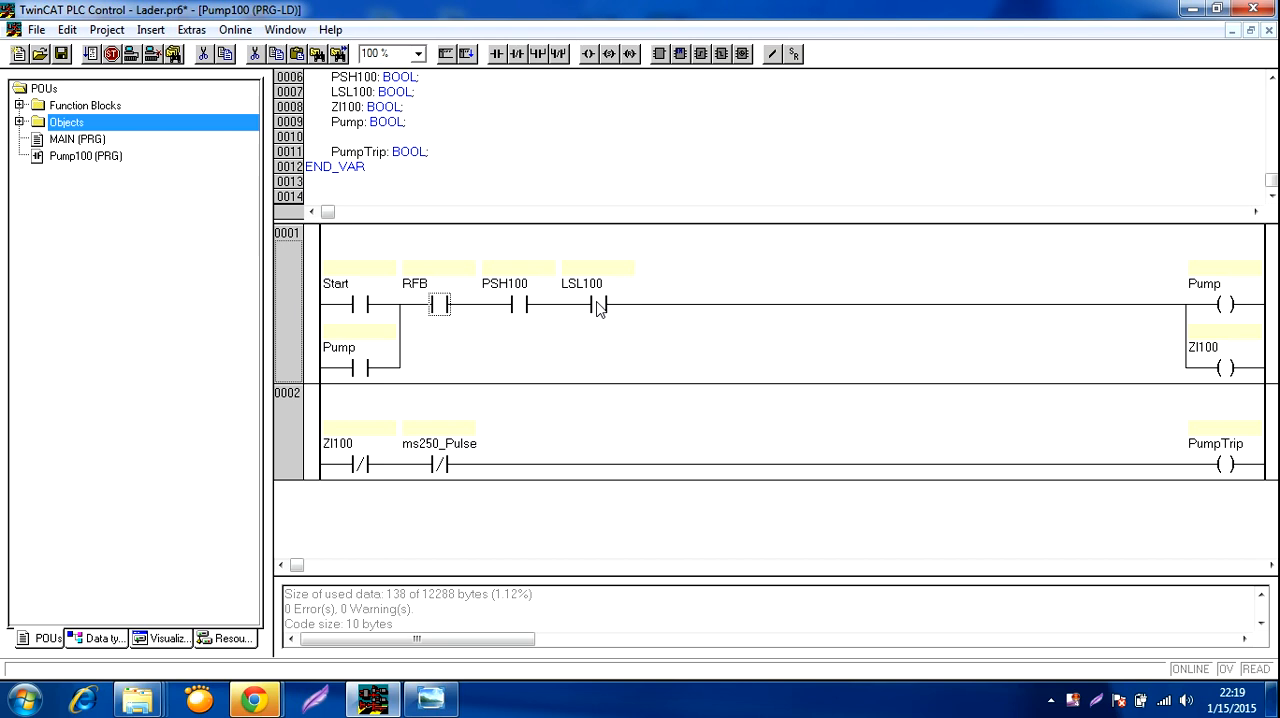
{"action": "mouse_move", "coordinate": [602, 322]}
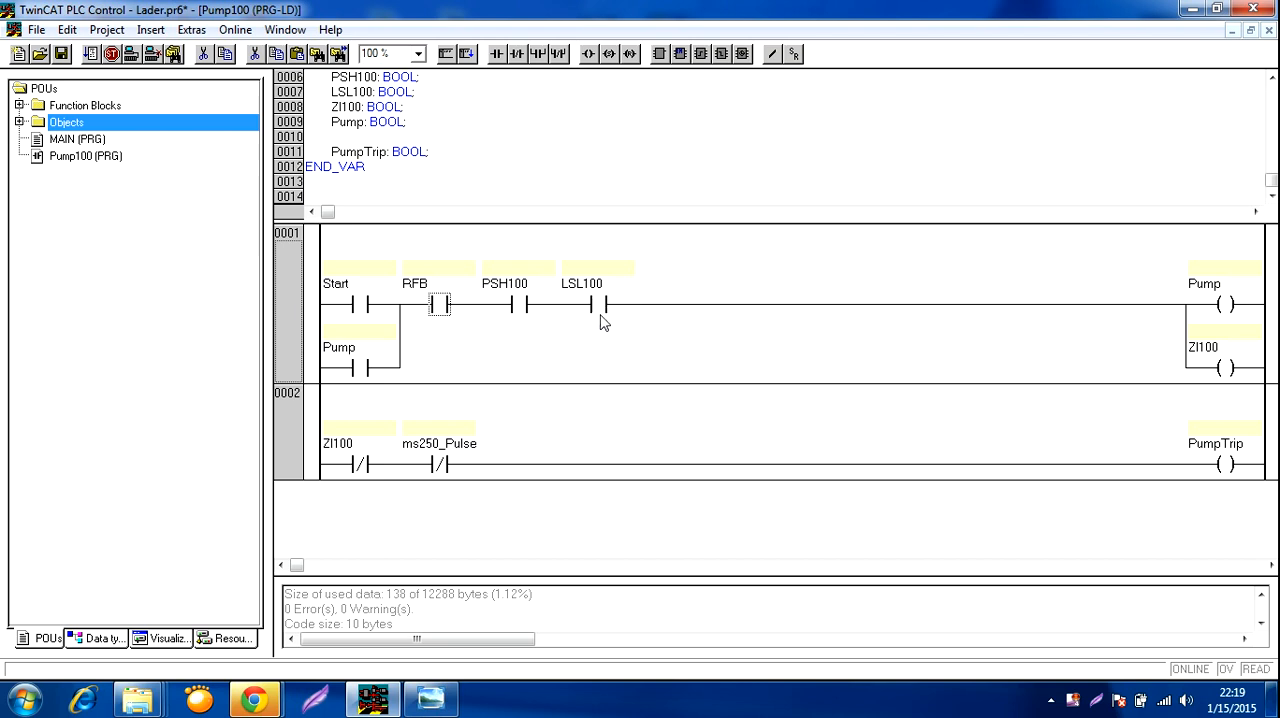
{"action": "mouse_move", "coordinate": [612, 308]}
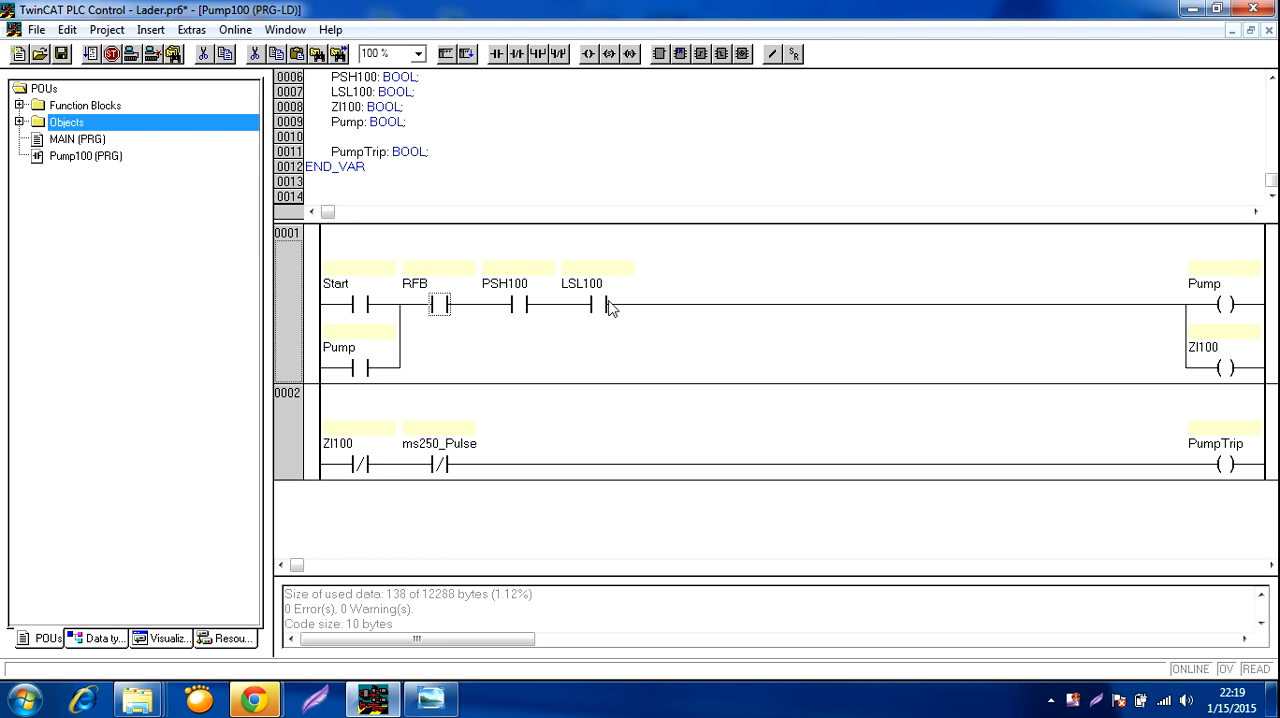
{"action": "mouse_move", "coordinate": [575, 293]}
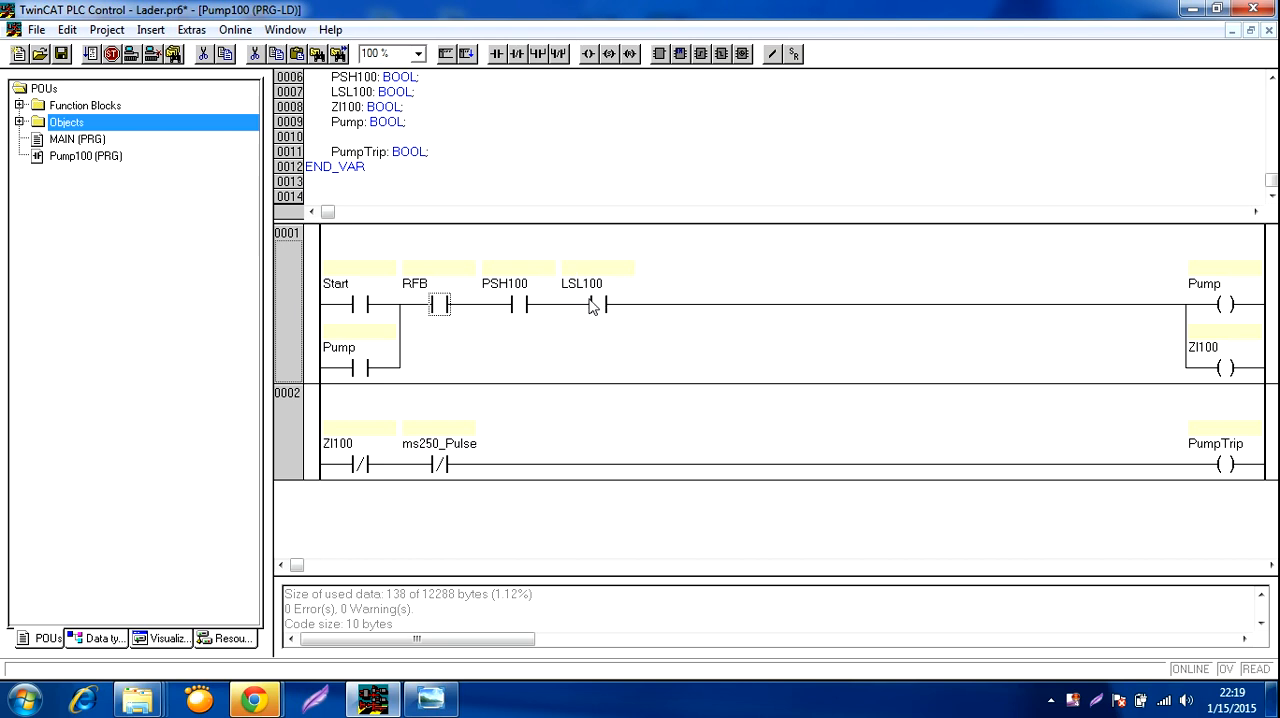
{"action": "mouse_move", "coordinate": [588, 305]}
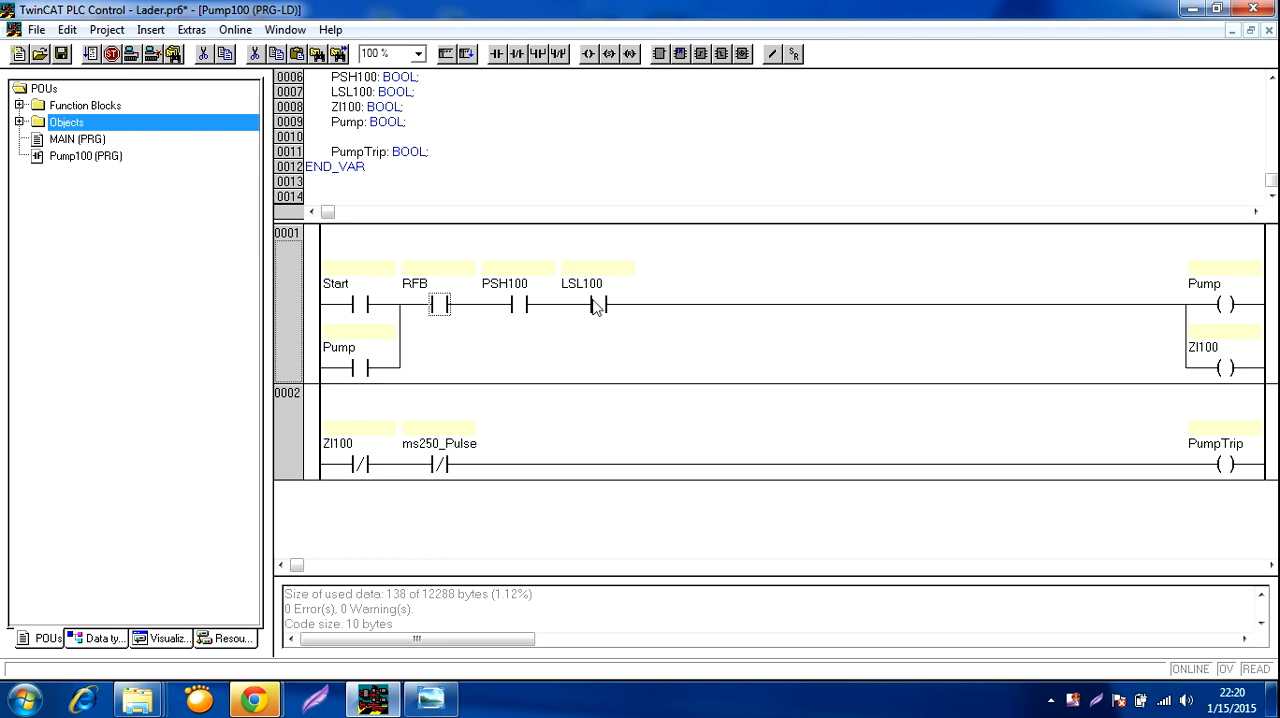
{"action": "mouse_move", "coordinate": [373, 481]}
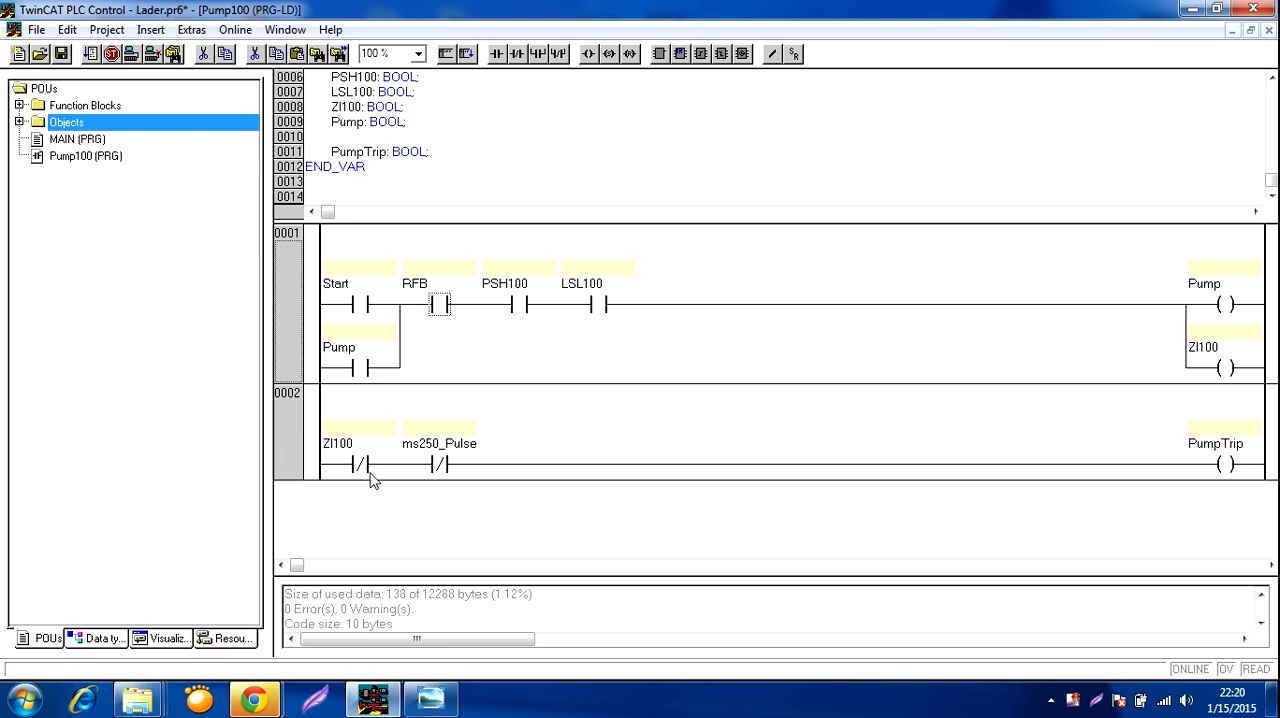
{"action": "mouse_move", "coordinate": [1218, 463]}
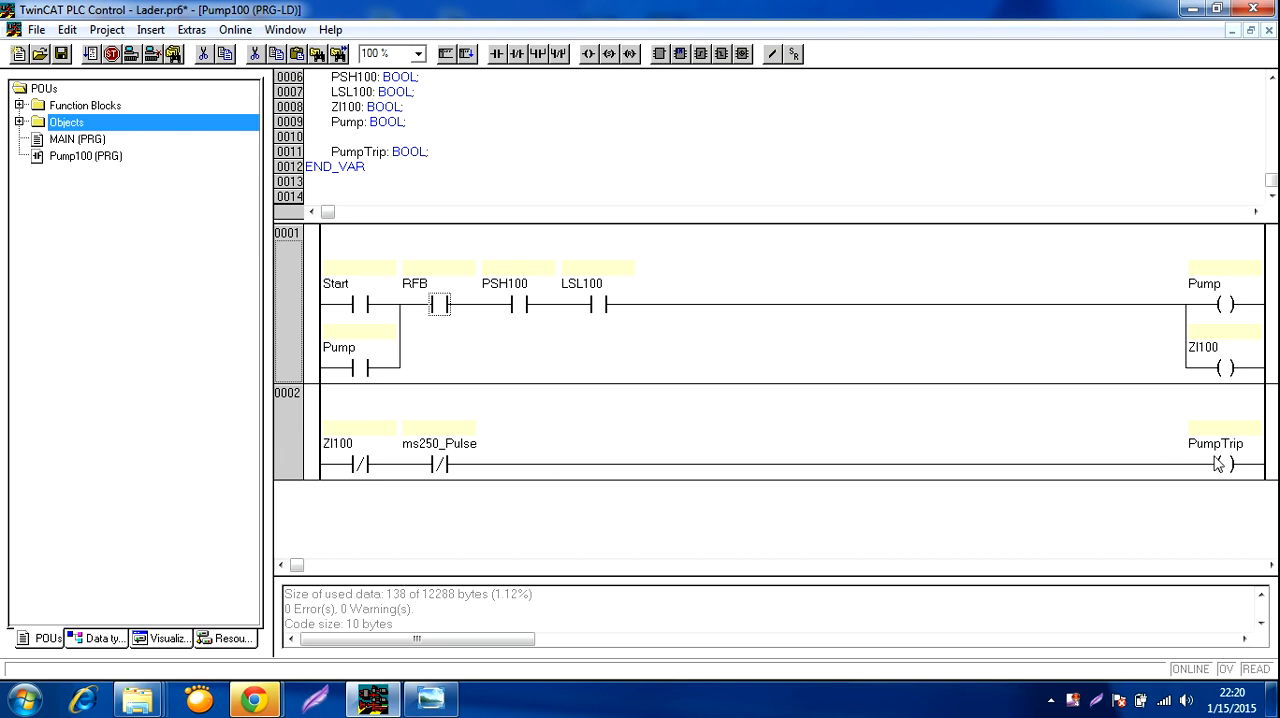
{"action": "mouse_move", "coordinate": [1218, 463]}
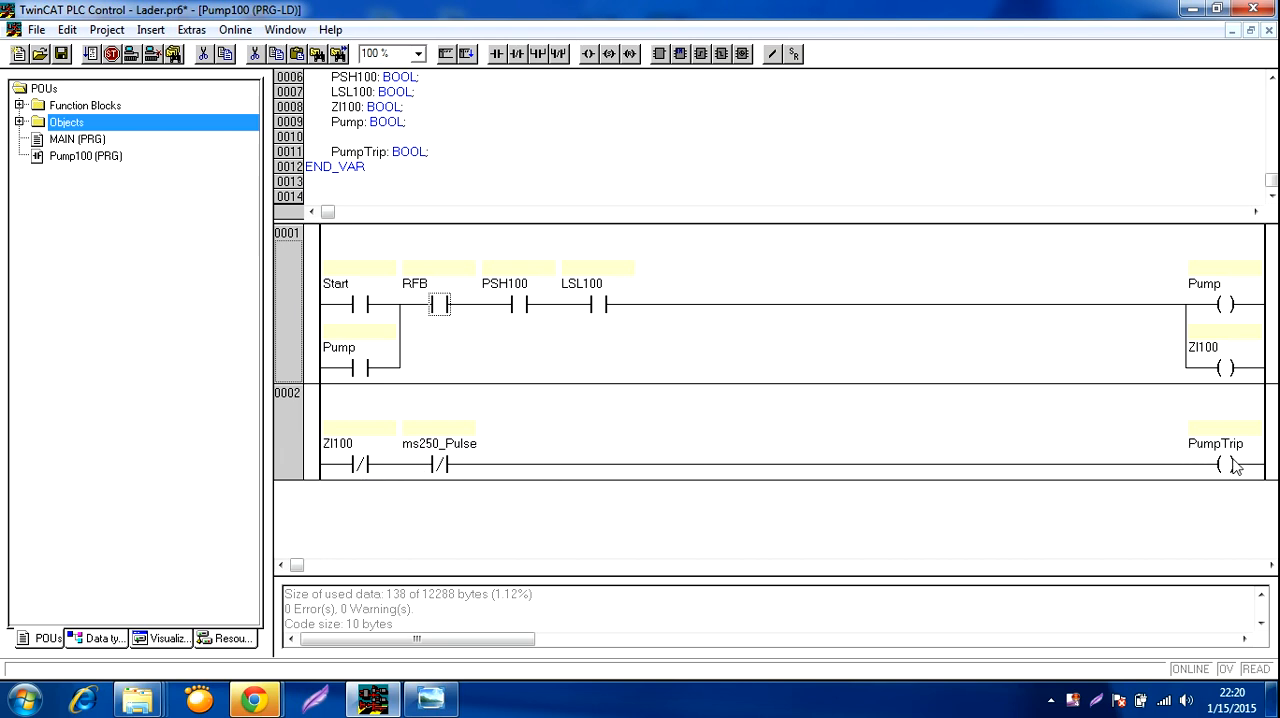
{"action": "mouse_move", "coordinate": [1158, 453]}
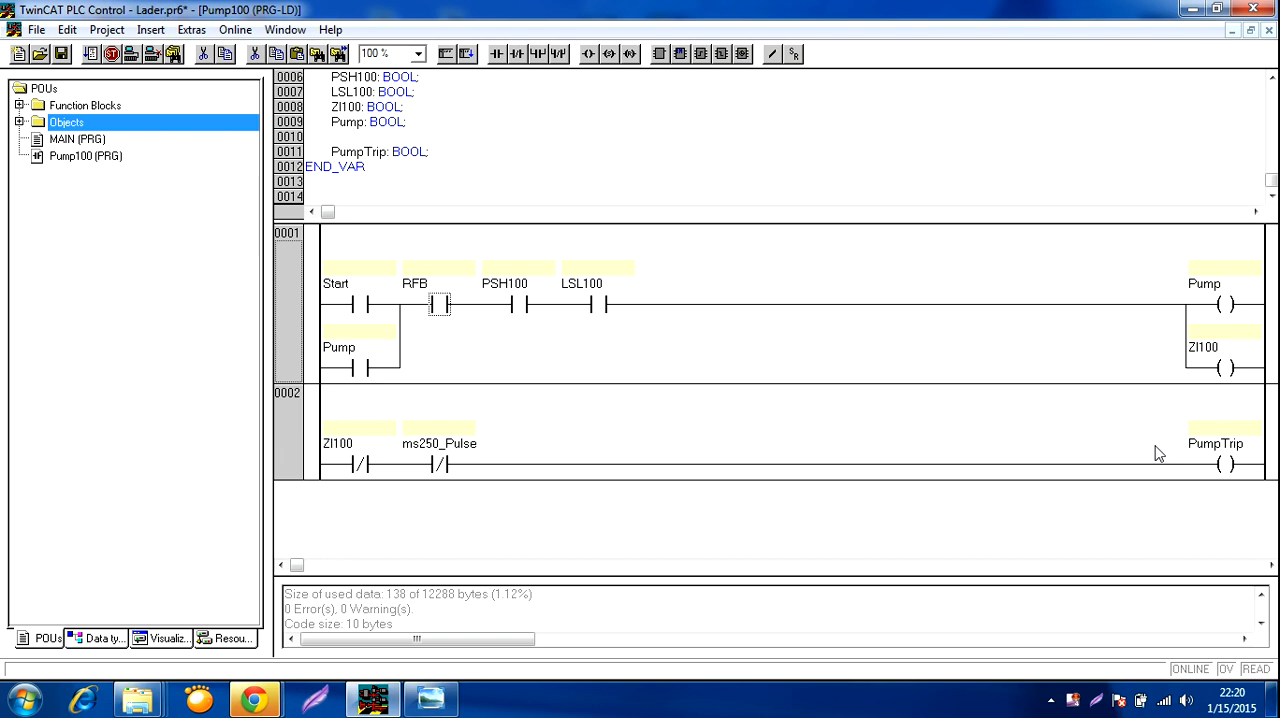
{"action": "mouse_move", "coordinate": [1078, 462]}
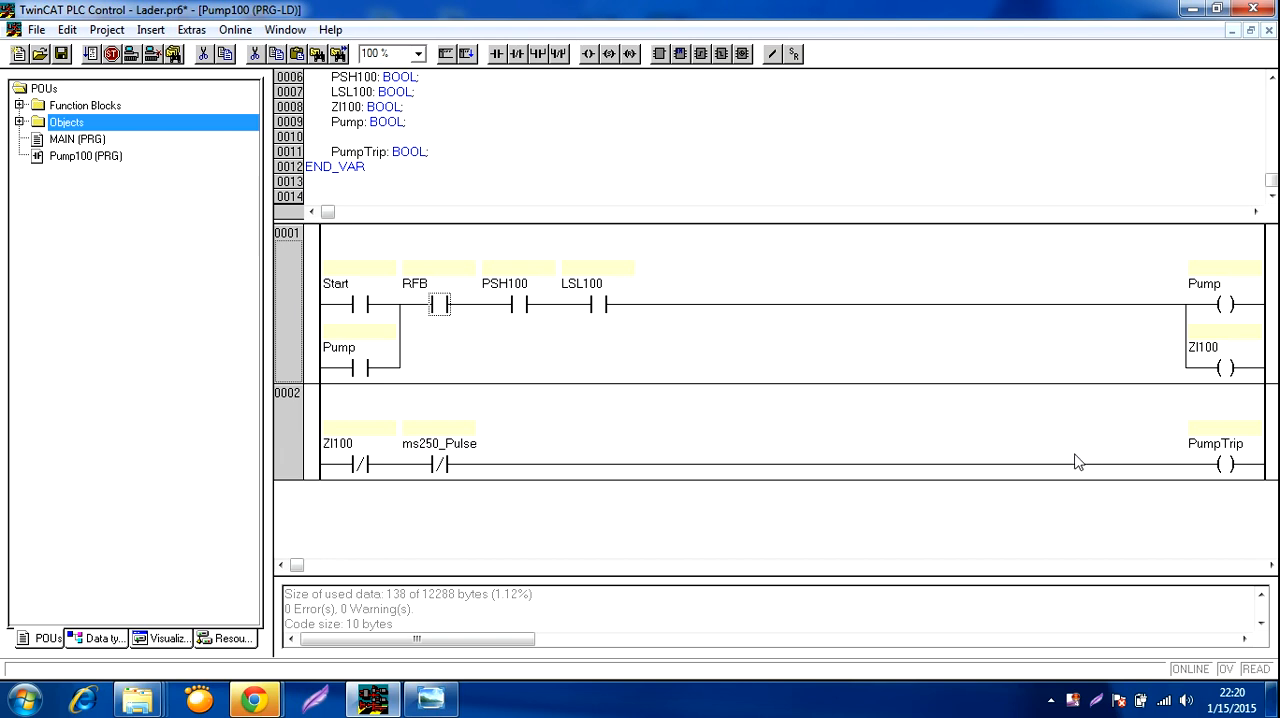
{"action": "mouse_move", "coordinate": [735, 438]}
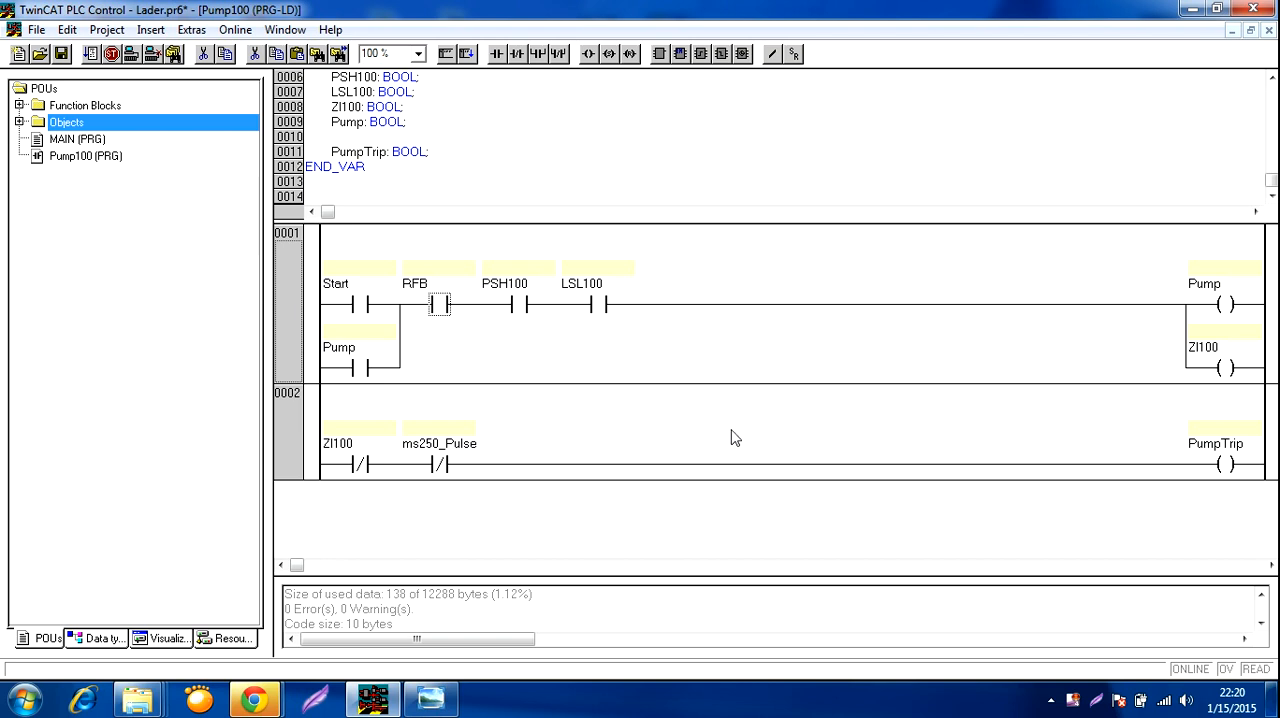
{"action": "mouse_move", "coordinate": [601, 384]}
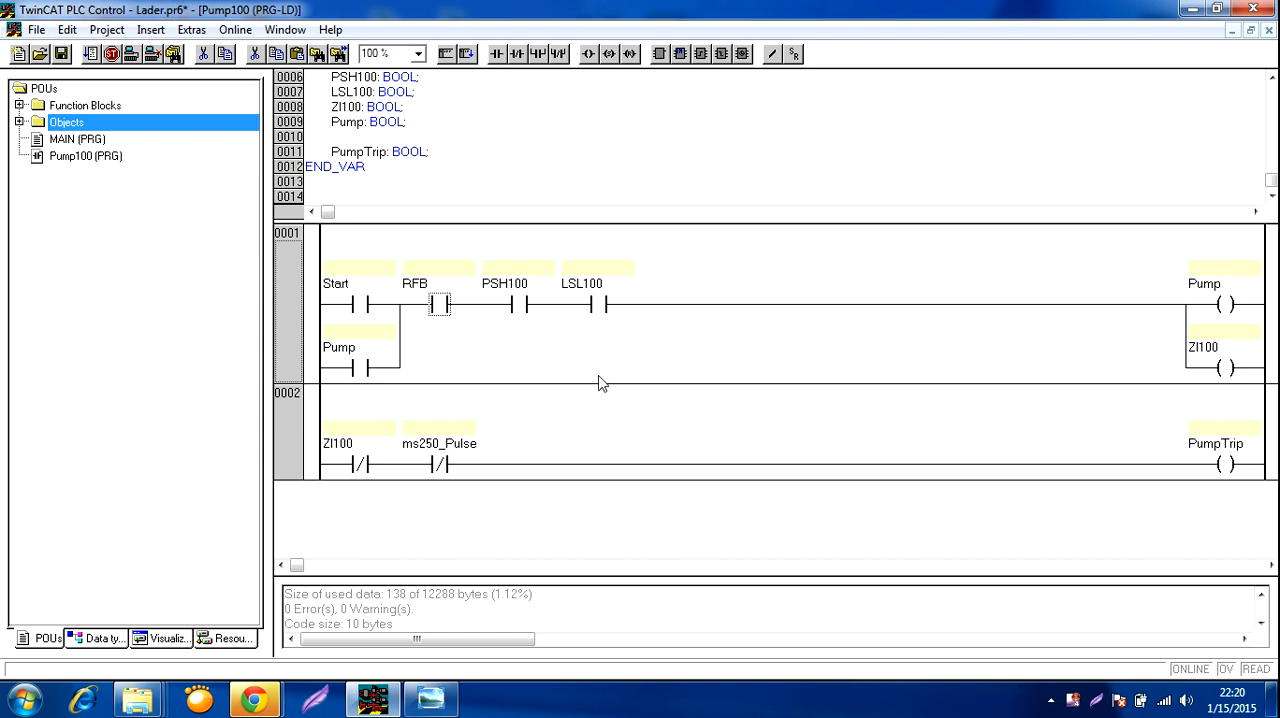
{"action": "mouse_move", "coordinate": [913, 430]}
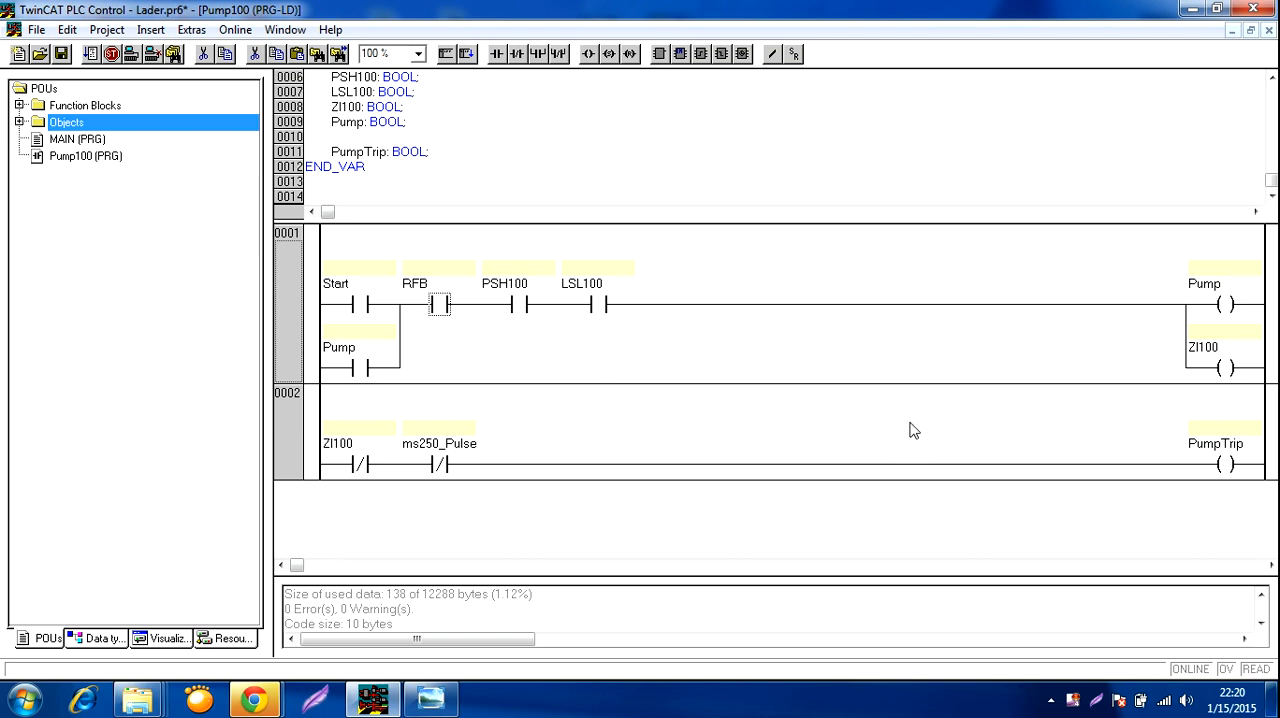
{"action": "mouse_move", "coordinate": [698, 405]}
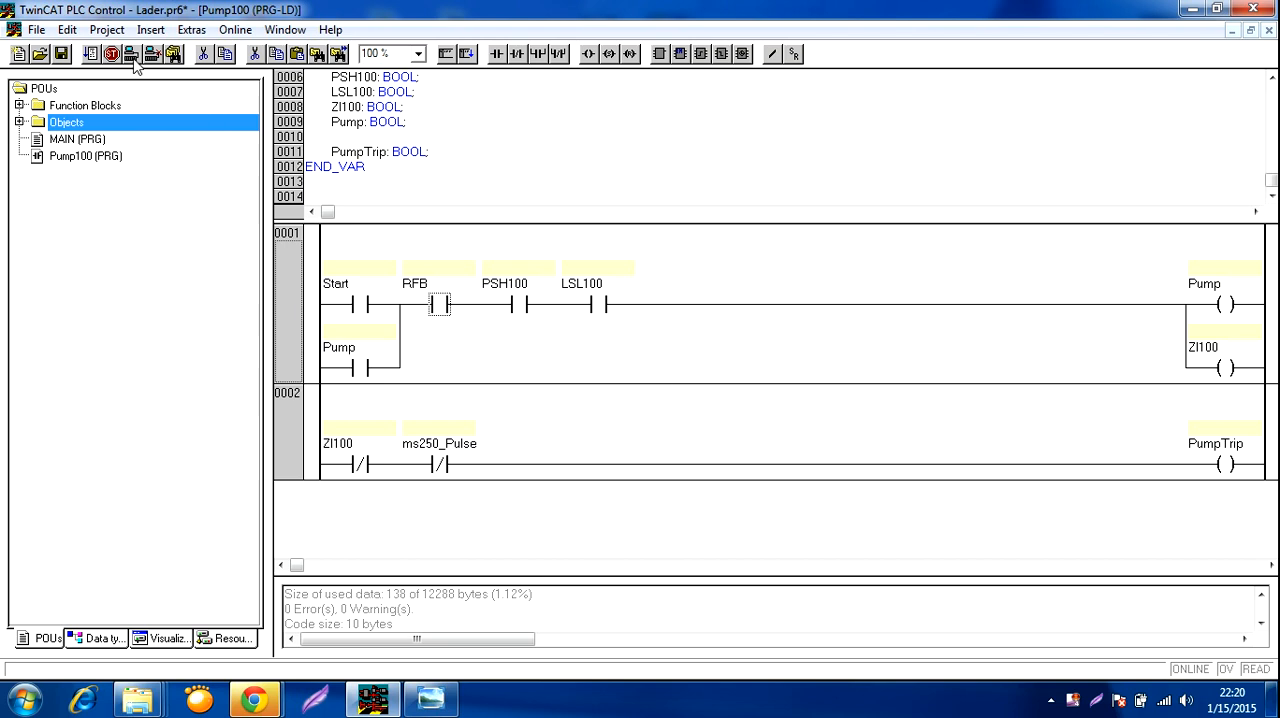
Step: Log in to the simulated controller to take Pump100 online
{"action": "left_click", "coordinate": [130, 54]}
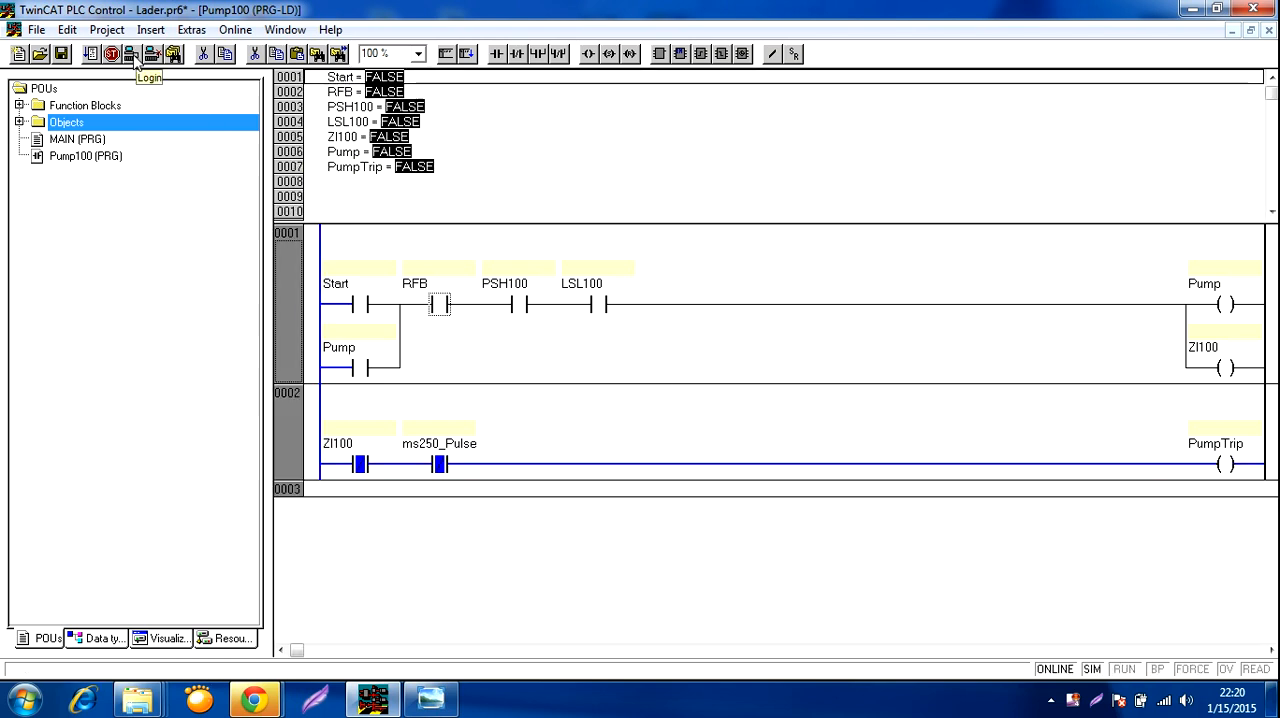
{"action": "mouse_move", "coordinate": [90, 60]}
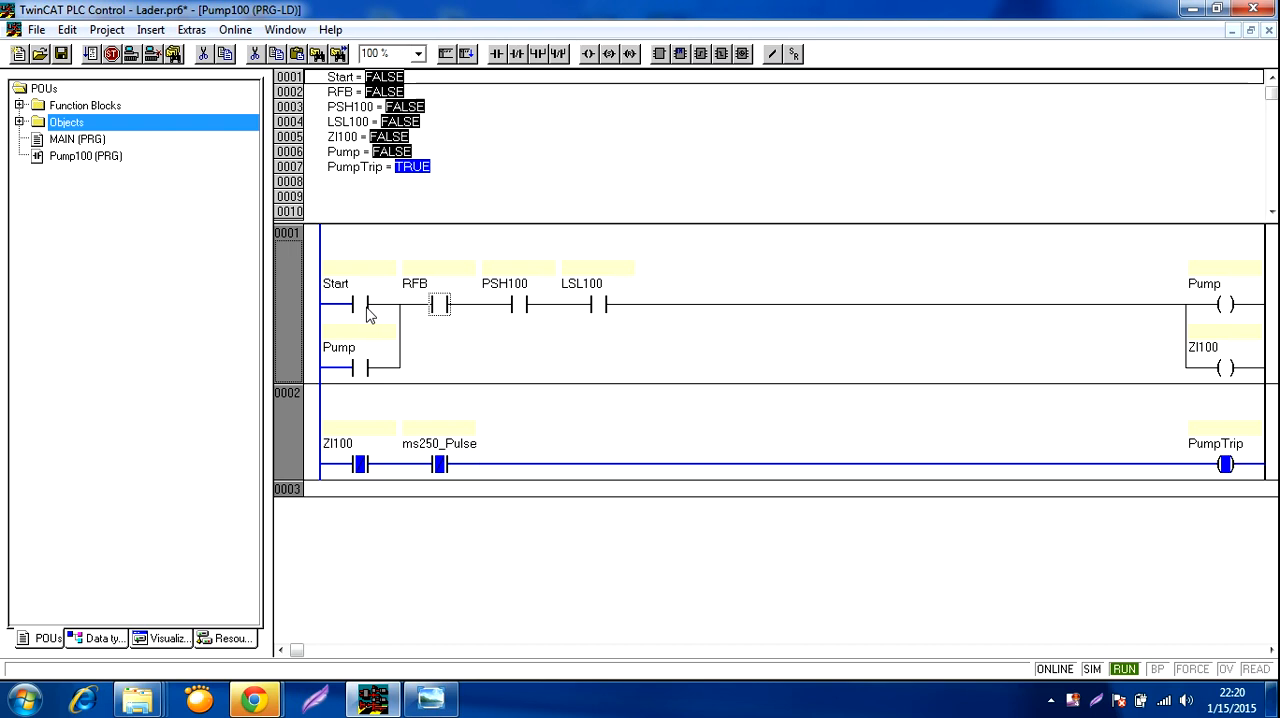
{"action": "mouse_move", "coordinate": [358, 305]}
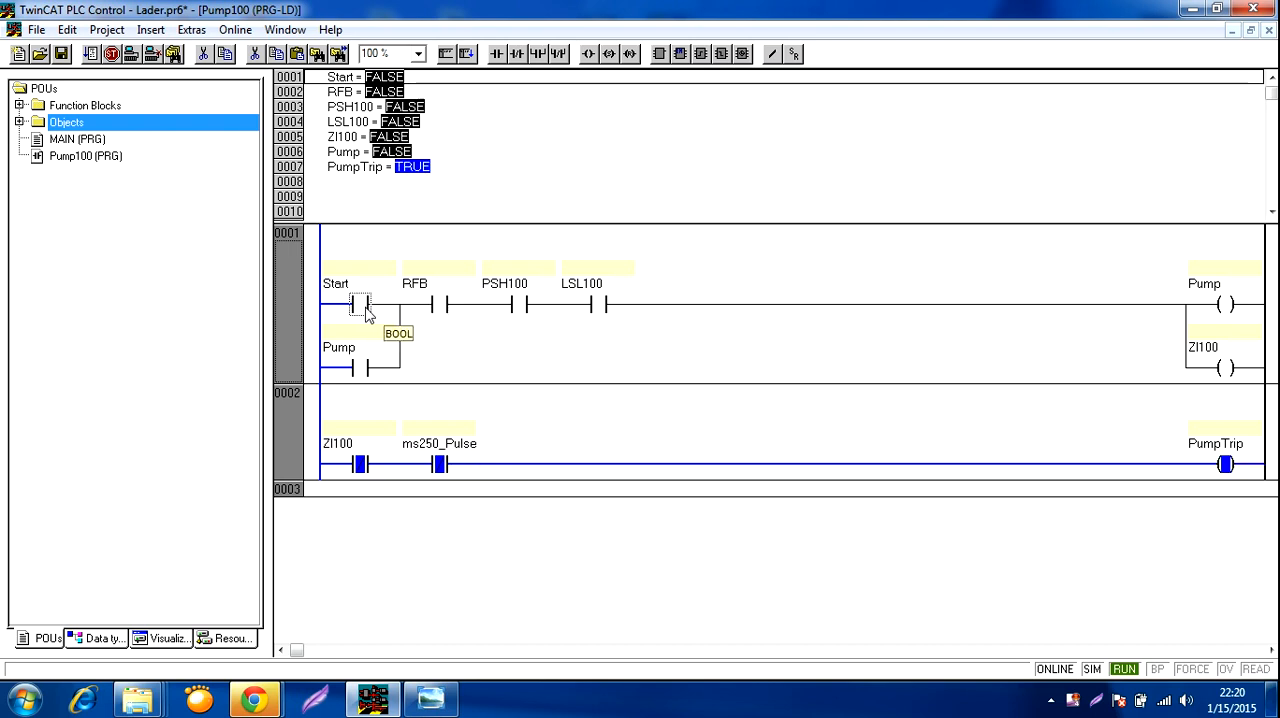
Step: Prepare TRUE values for the Start, RFB and PSH100 contacts
{"action": "left_click", "coordinate": [358, 305]}
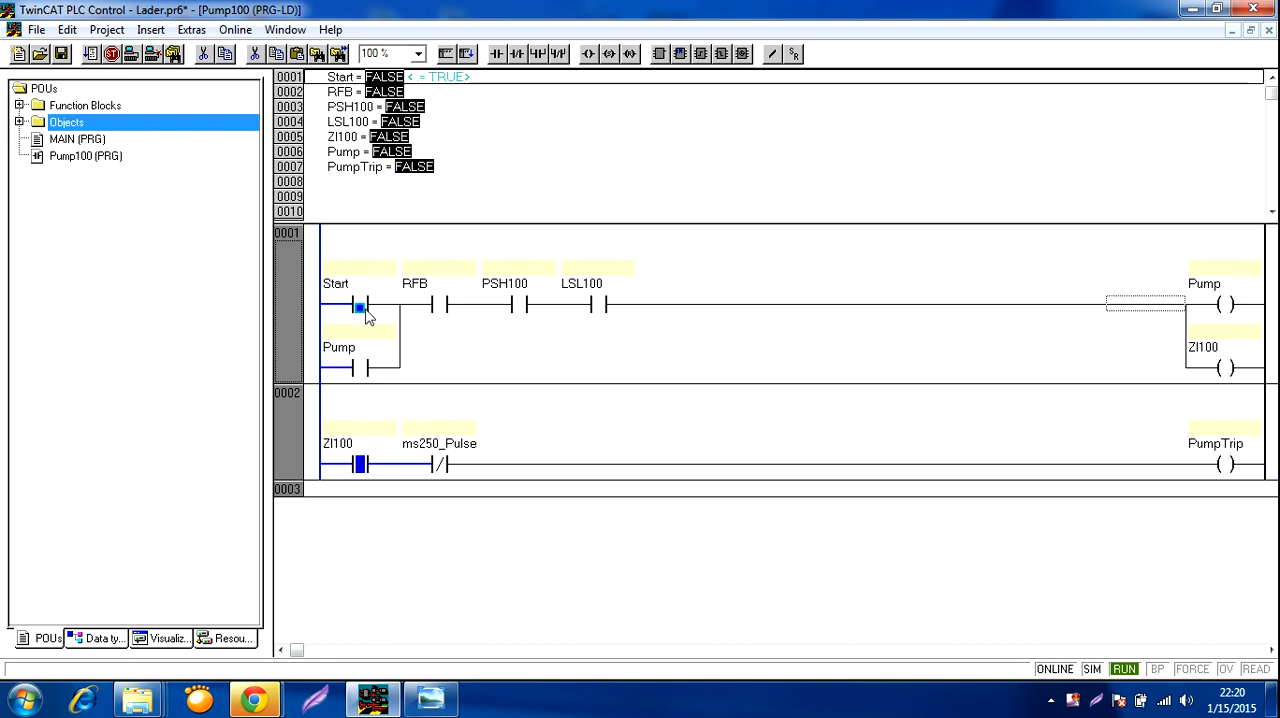
{"action": "left_click", "coordinate": [359, 305]}
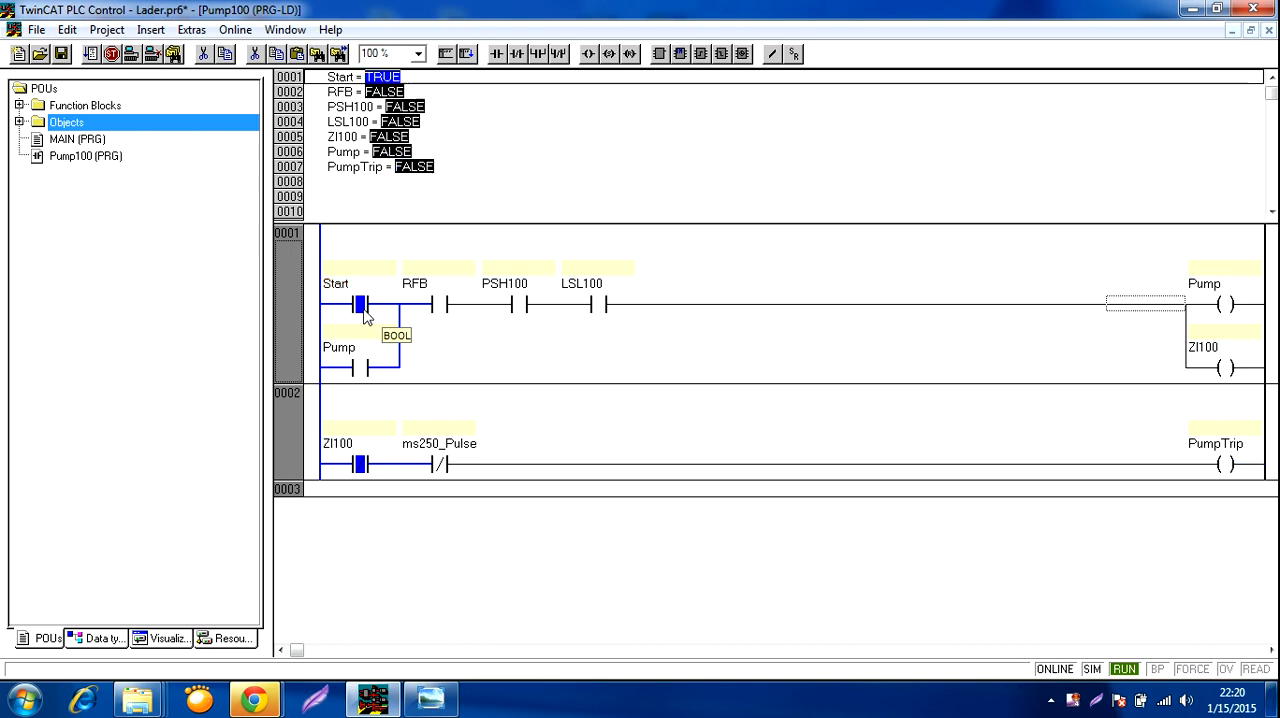
{"action": "mouse_move", "coordinate": [395, 310]}
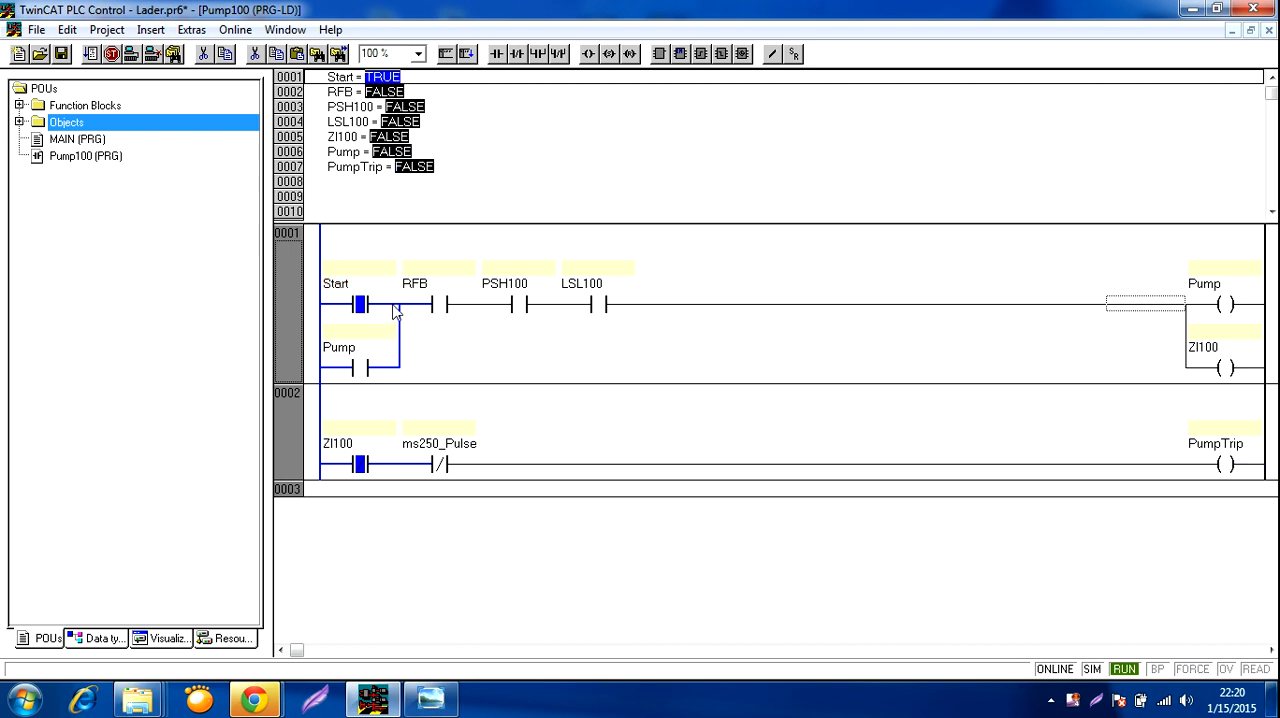
{"action": "left_click", "coordinate": [438, 303]}
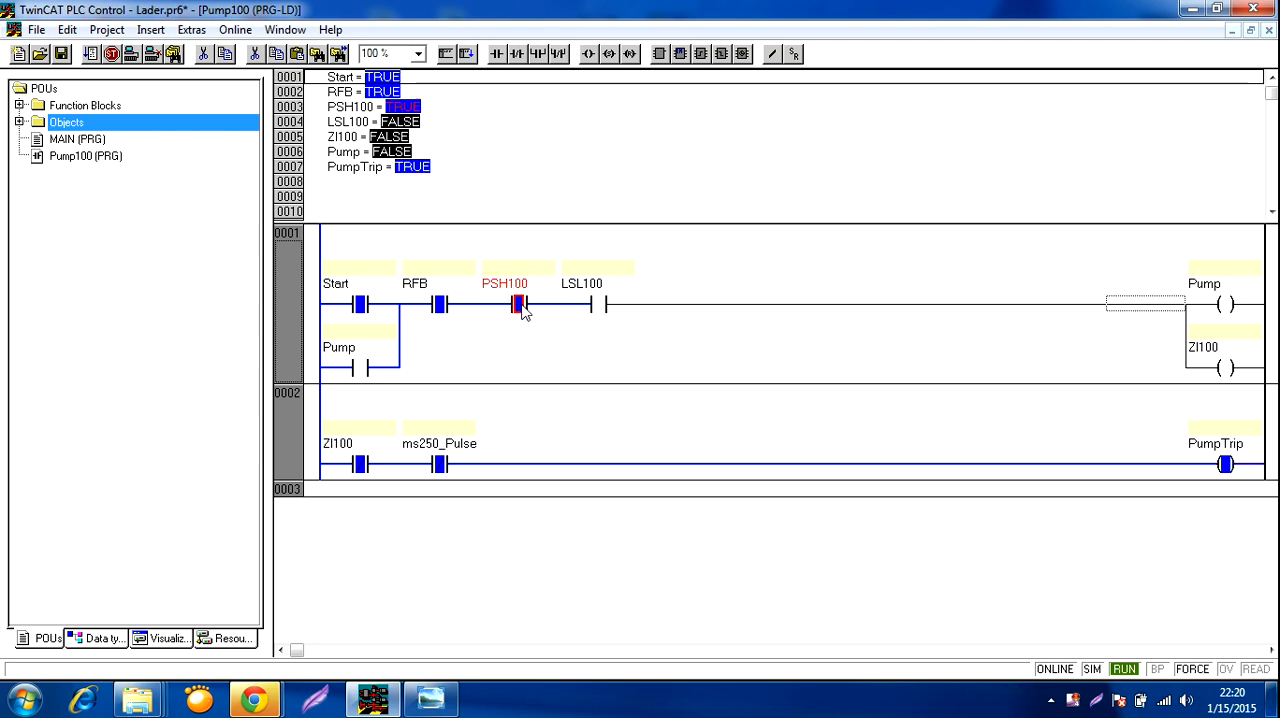
{"action": "left_click", "coordinate": [516, 303]}
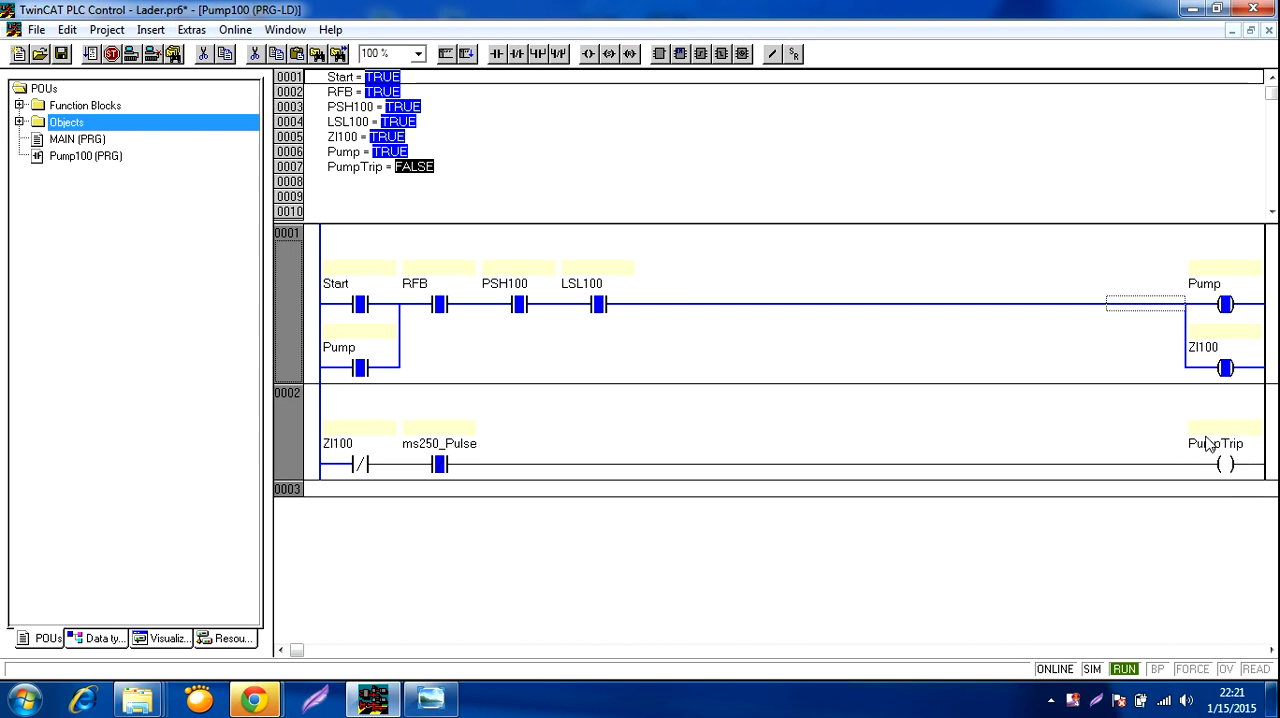
{"action": "mouse_move", "coordinate": [1210, 463]}
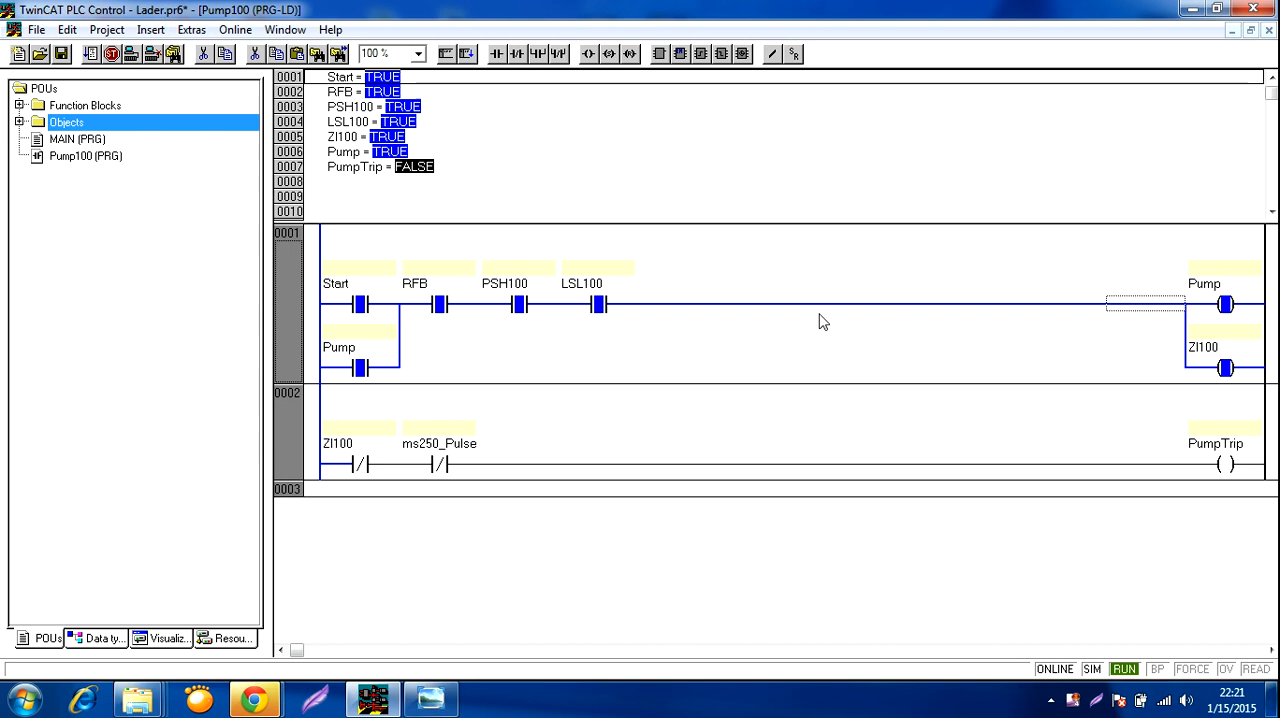
{"action": "mouse_move", "coordinate": [420, 455]}
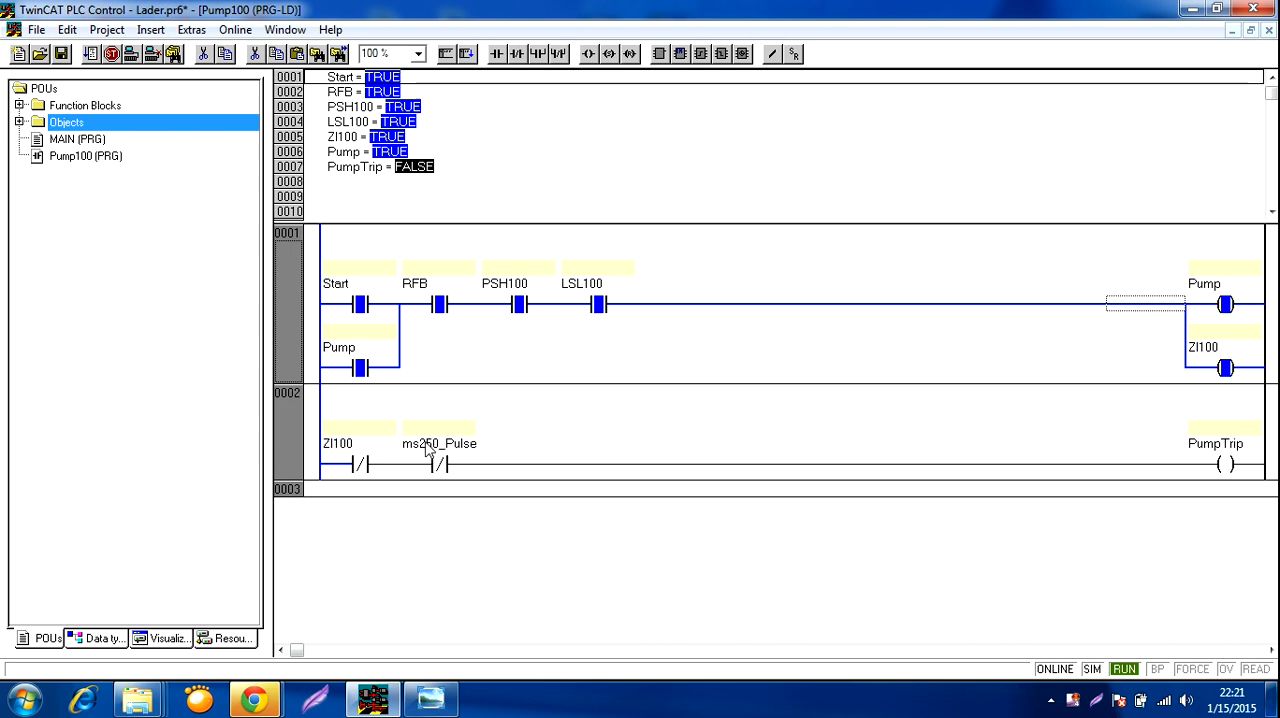
{"action": "mouse_move", "coordinate": [447, 448]}
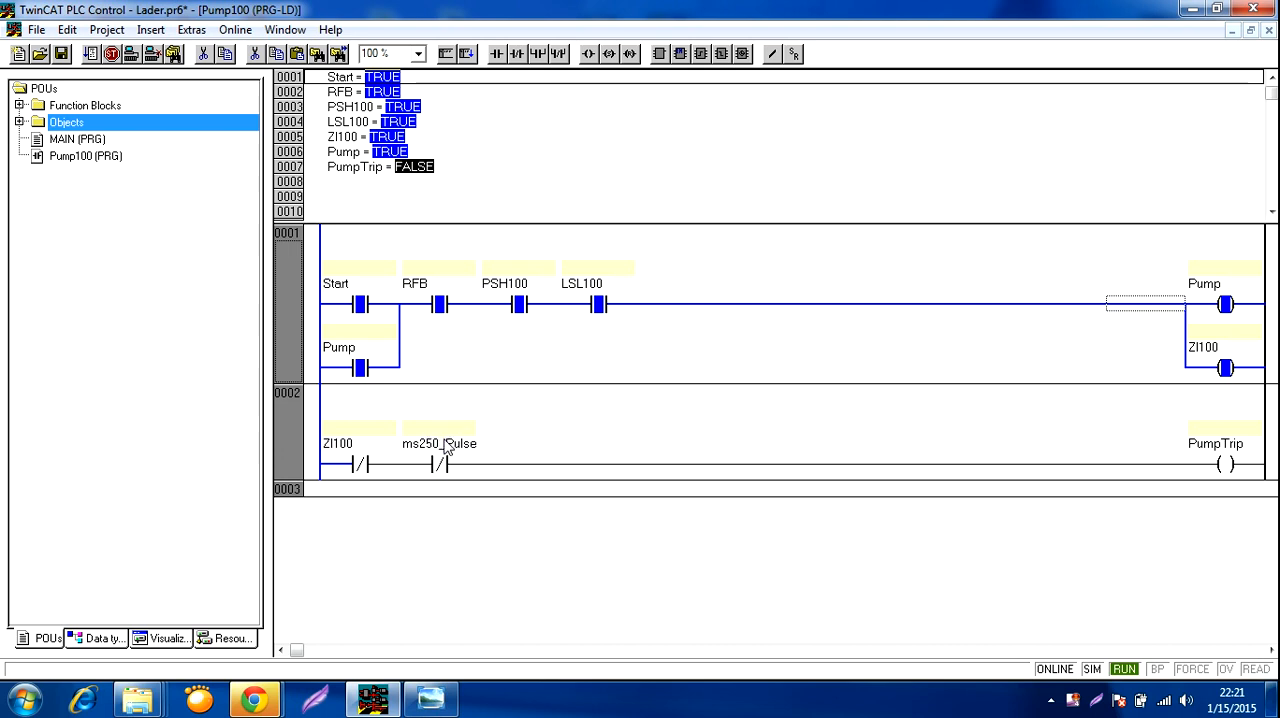
{"action": "mouse_move", "coordinate": [445, 481]}
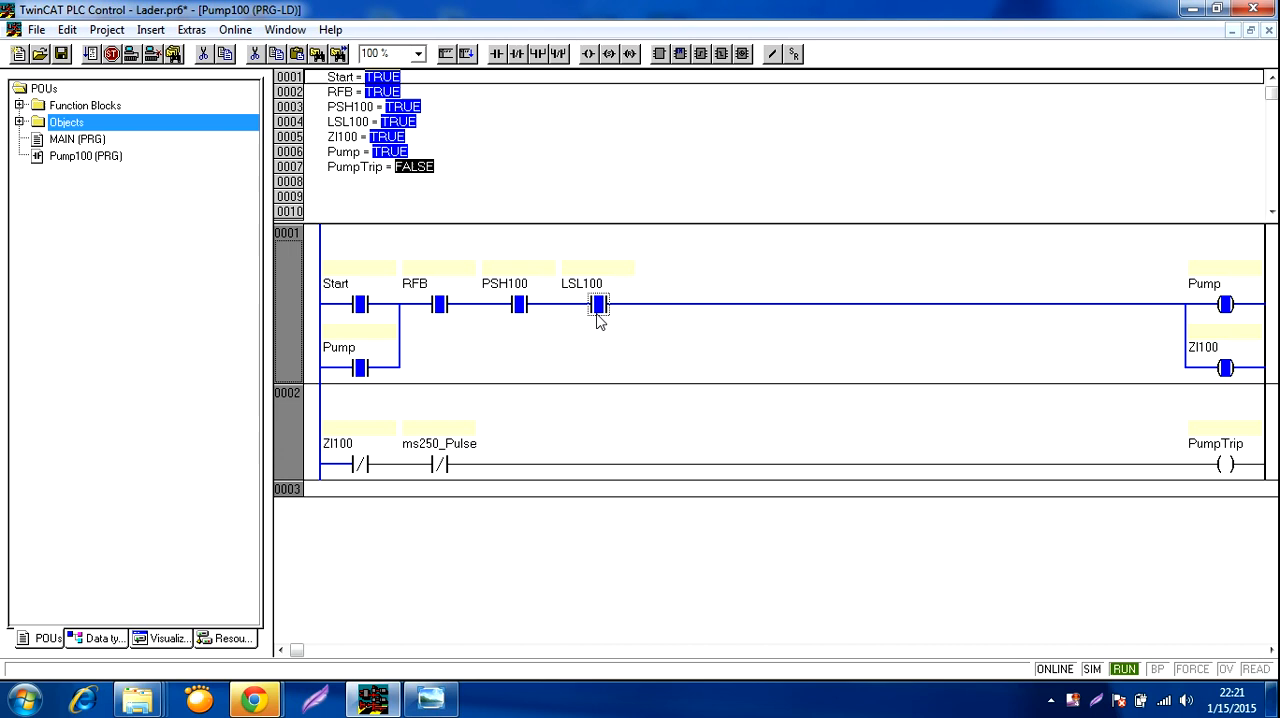
{"action": "mouse_move", "coordinate": [598, 305]}
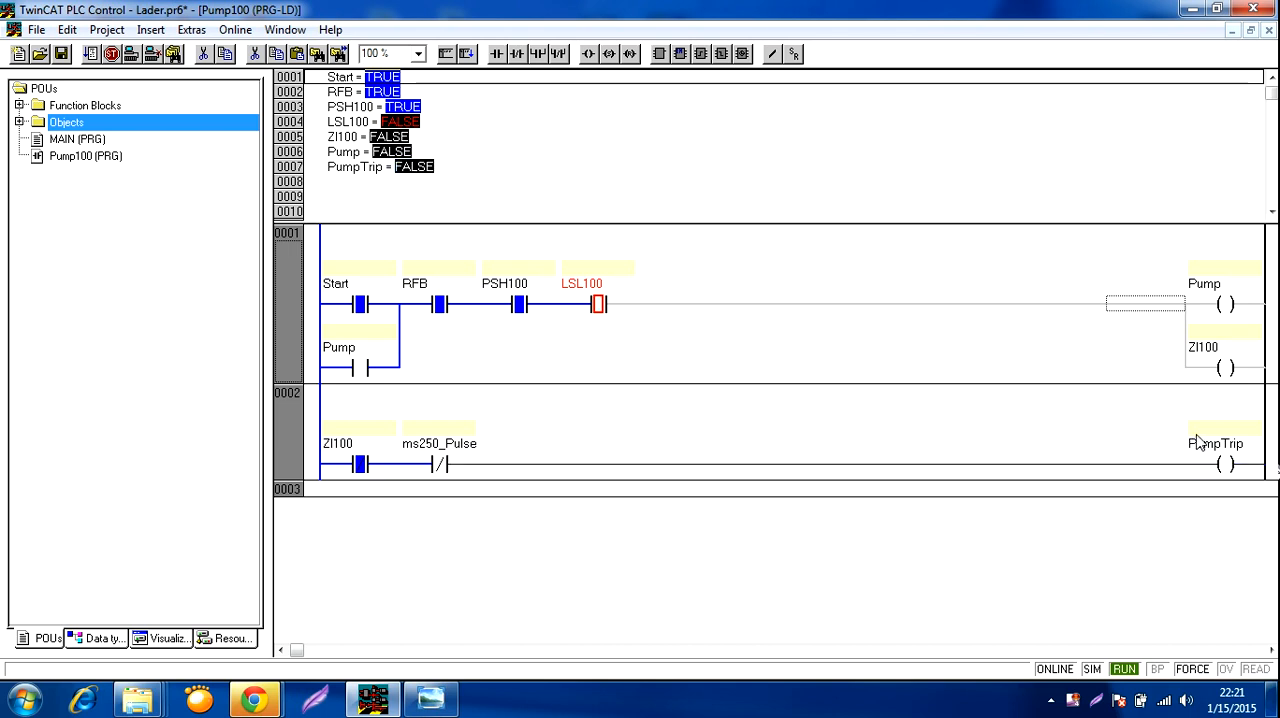
{"action": "mouse_move", "coordinate": [820, 356]}
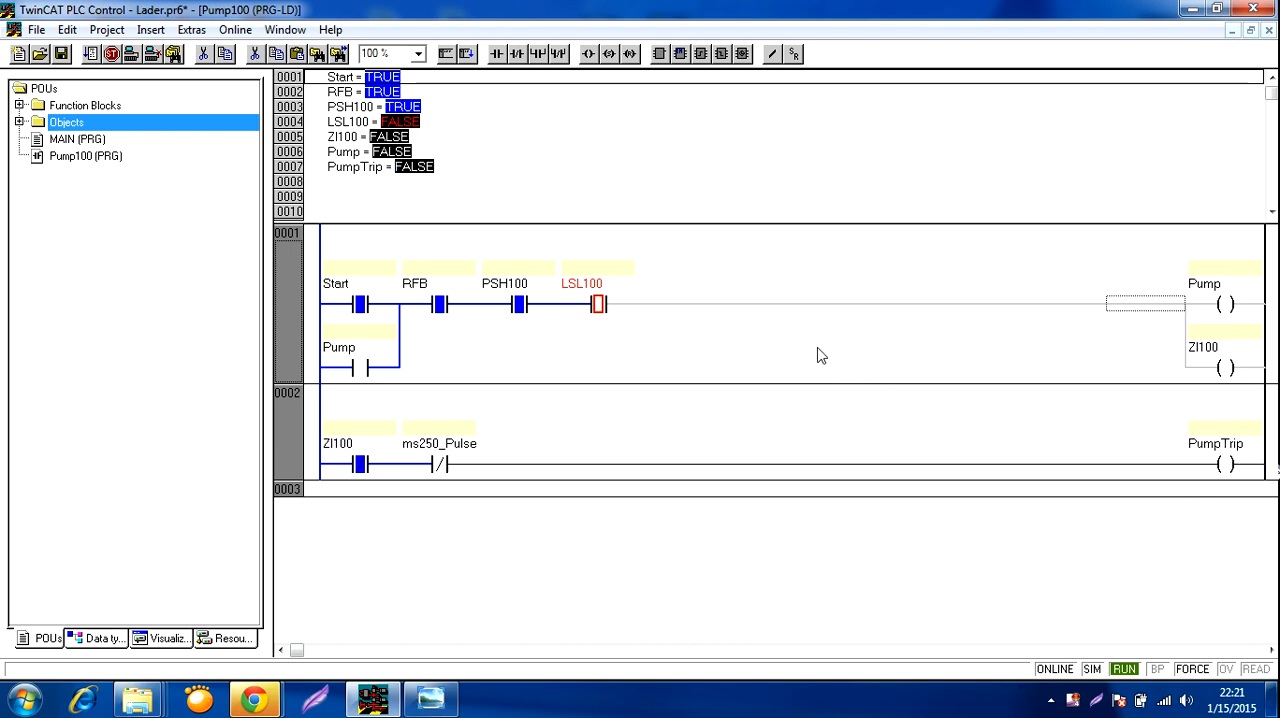